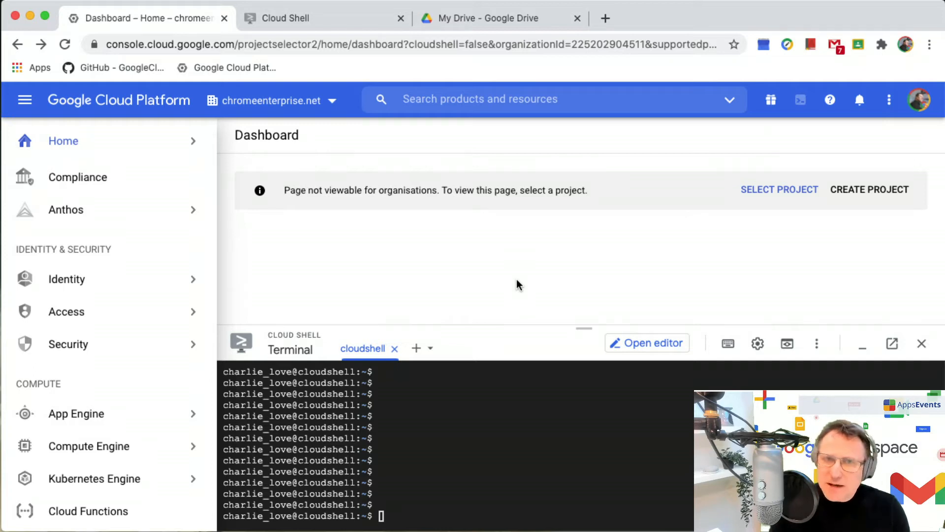
# Step: Run 'gam print users basic todrive' to send the domain user list to Google Sheets
pyautogui.write('gam print users')
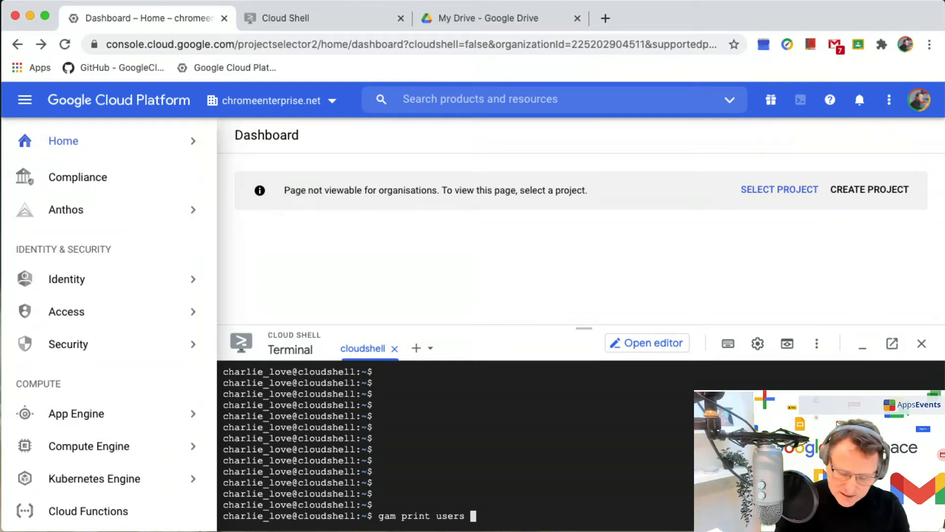
pyautogui.write('basic')
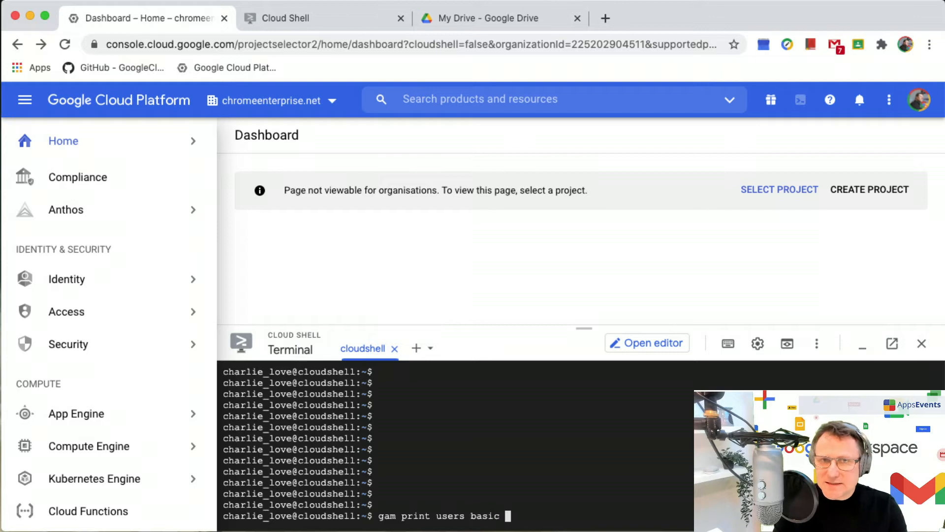
pyautogui.write('t')
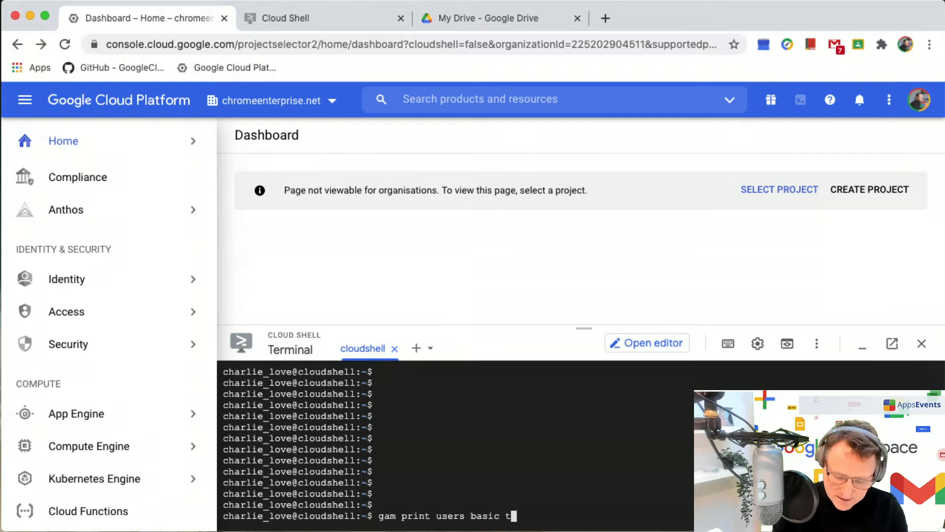
pyautogui.write('odrive')
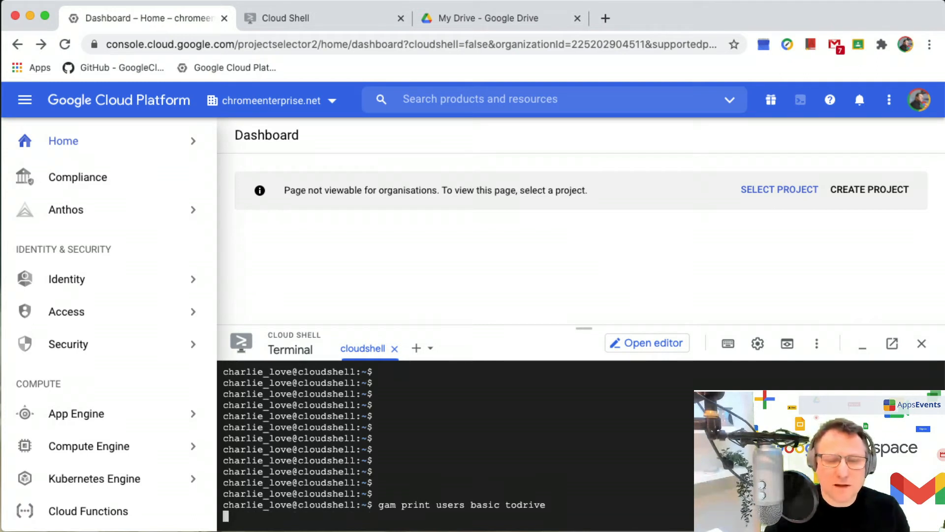
pyautogui.press('Return')
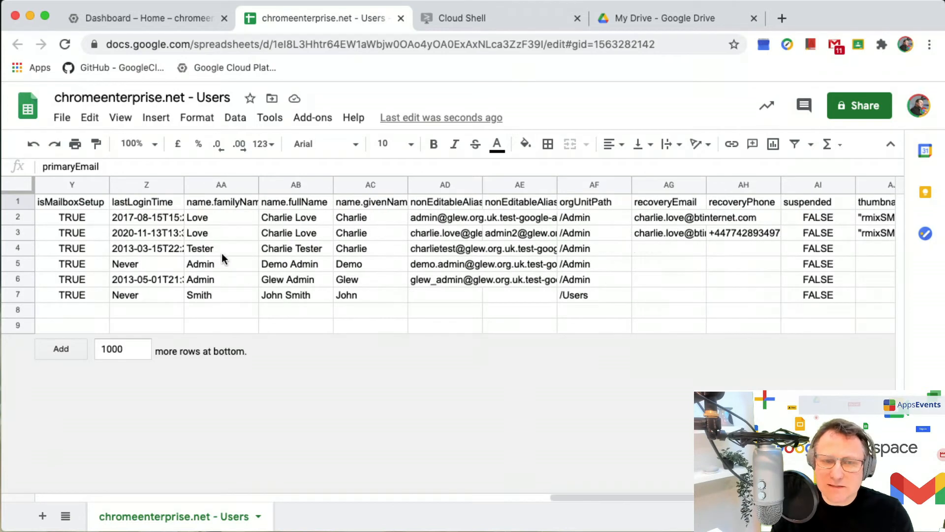
# Step: Scroll the chromeenterprise.net - Users sheet back to column A with primaryEmail
pyautogui.hscroll(3)
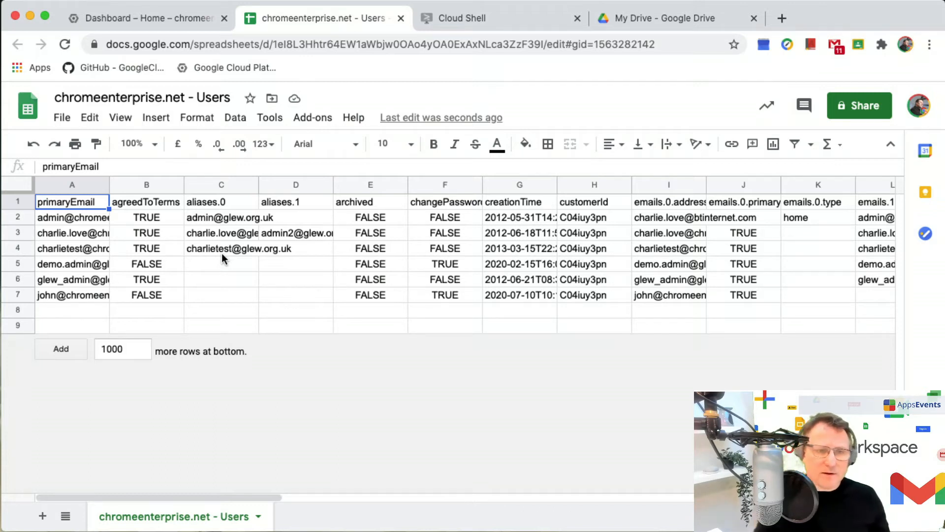
pyautogui.moveTo(39, 228)
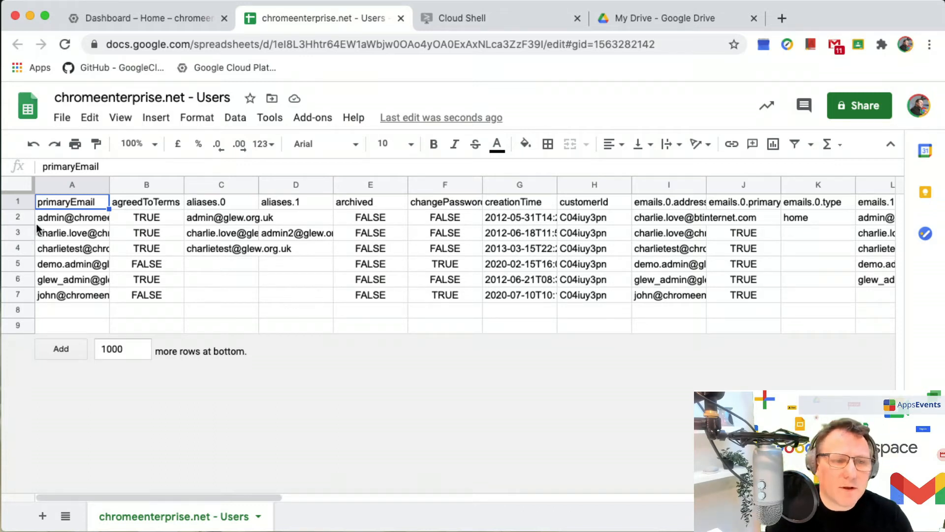
# Step: Delete rows 2–3 holding the two admin users and select the aliases.1 column
pyautogui.click(71, 217)
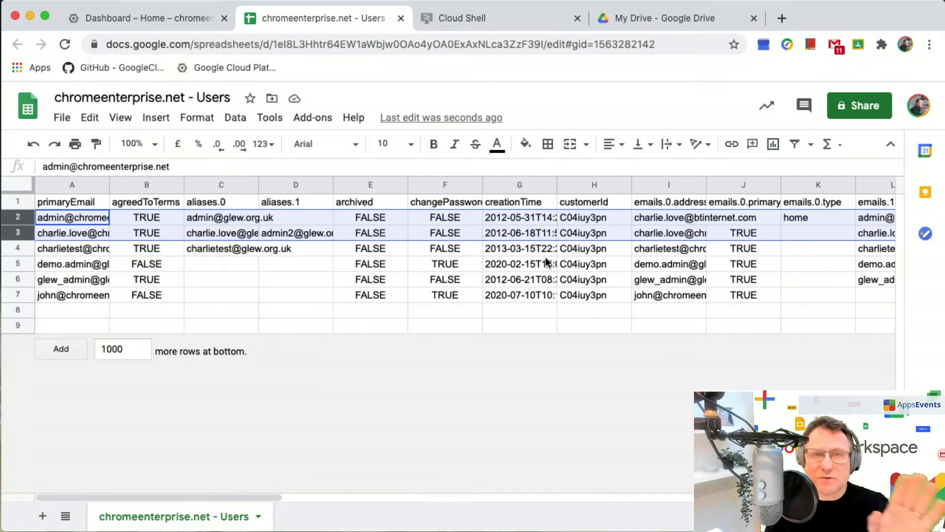
pyautogui.rightClick(543, 232)
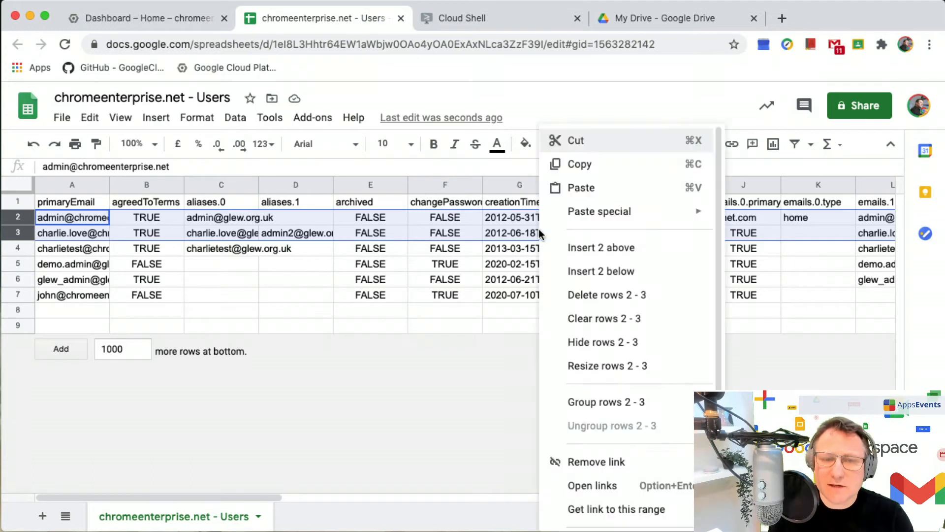
pyautogui.click(607, 295)
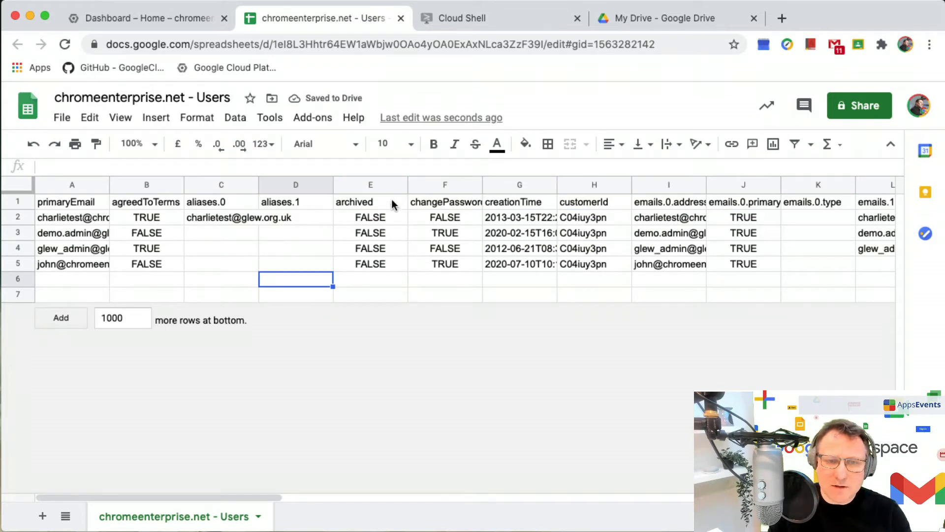
pyautogui.moveTo(462, 226)
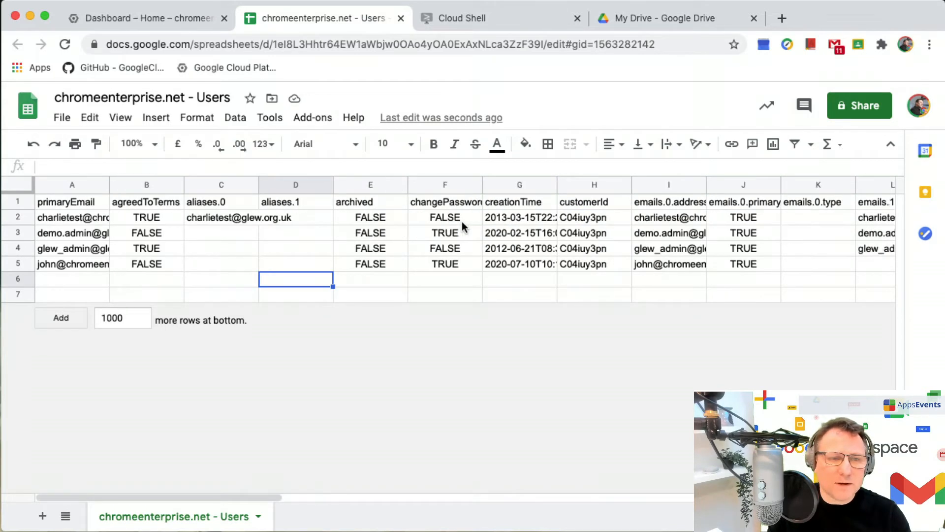
pyautogui.click(295, 185)
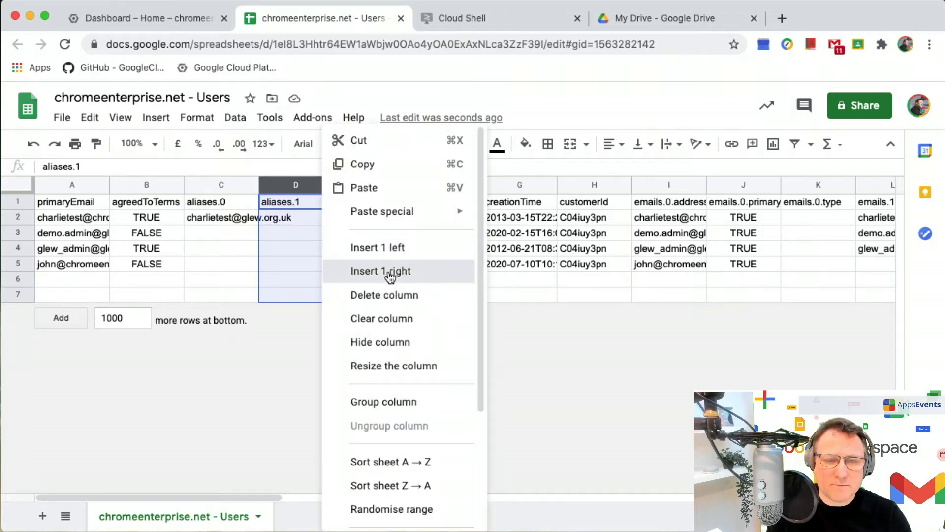
# Step: Add a pword column E after aliases.1 and enter a password for each of the four users
pyautogui.click(380, 271)
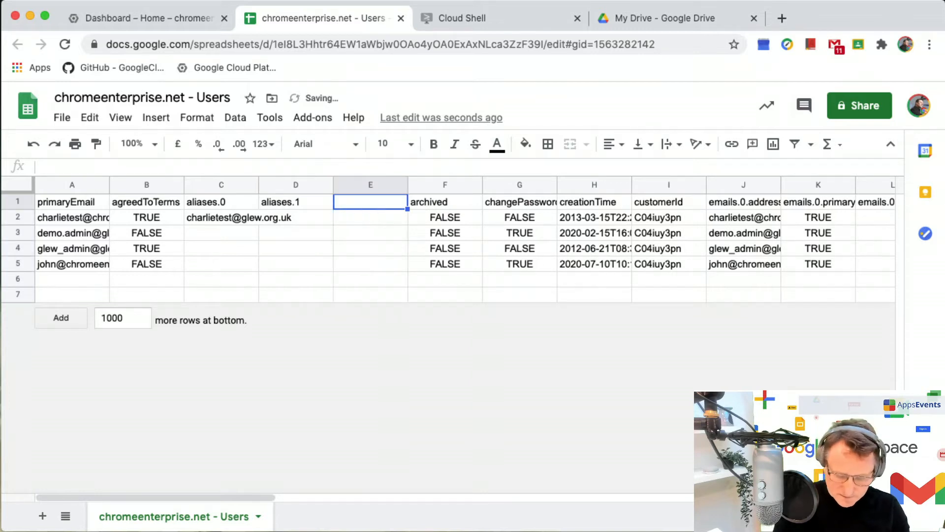
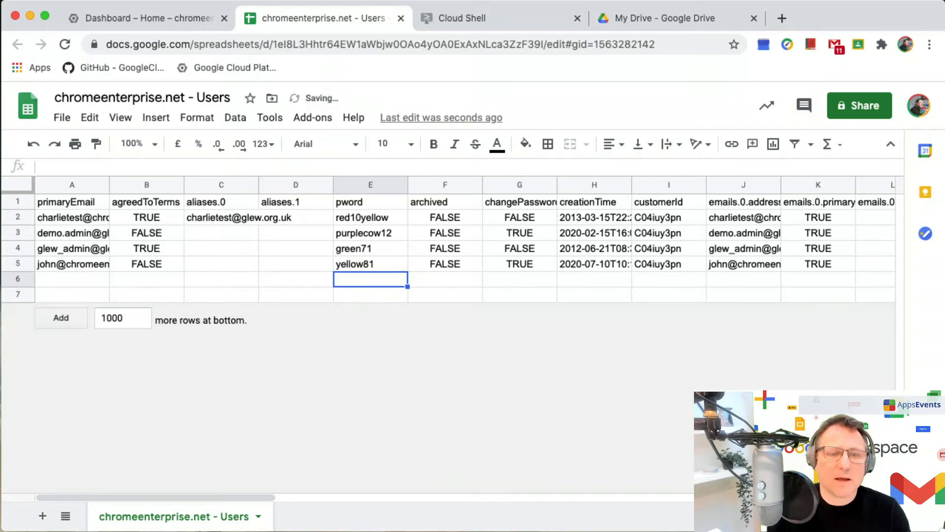
pyautogui.click(370, 217)
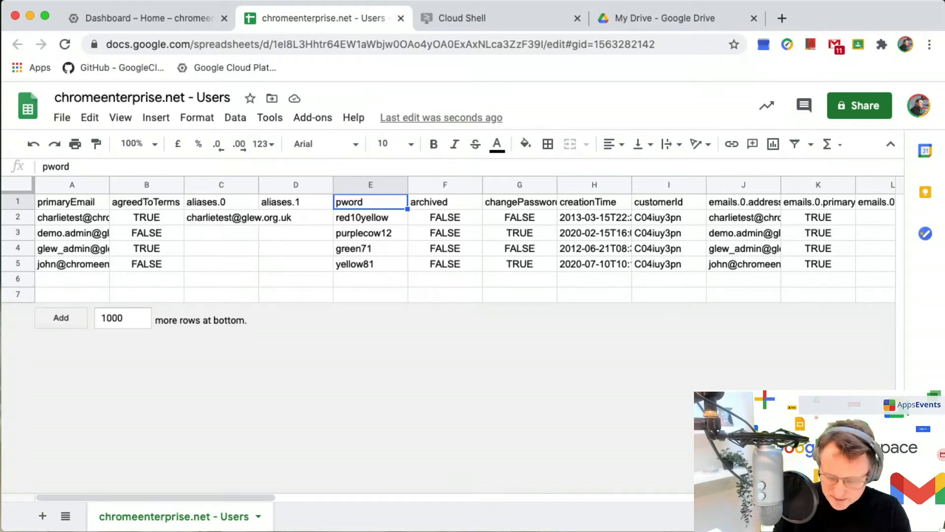
pyautogui.click(71, 202)
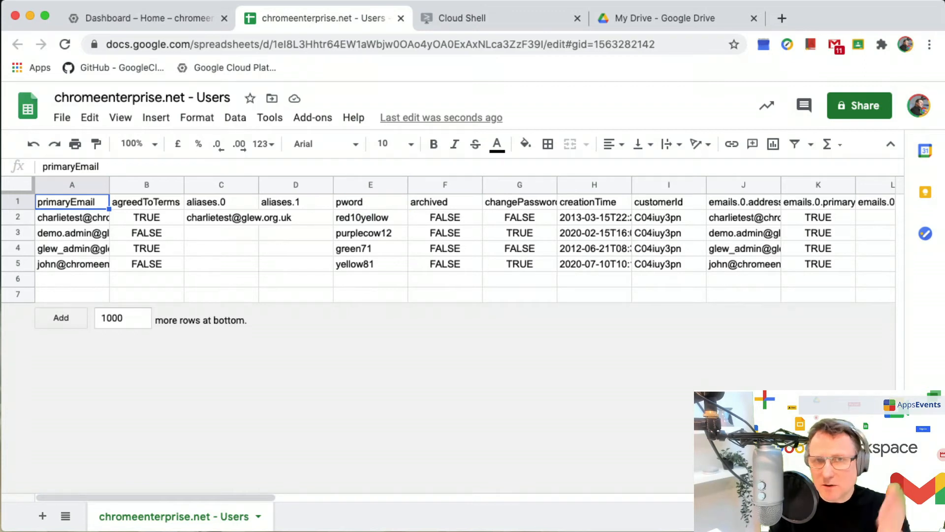
# Step: Download the current Users sheet as a comma-separated values (.csv) file
pyautogui.click(370, 201)
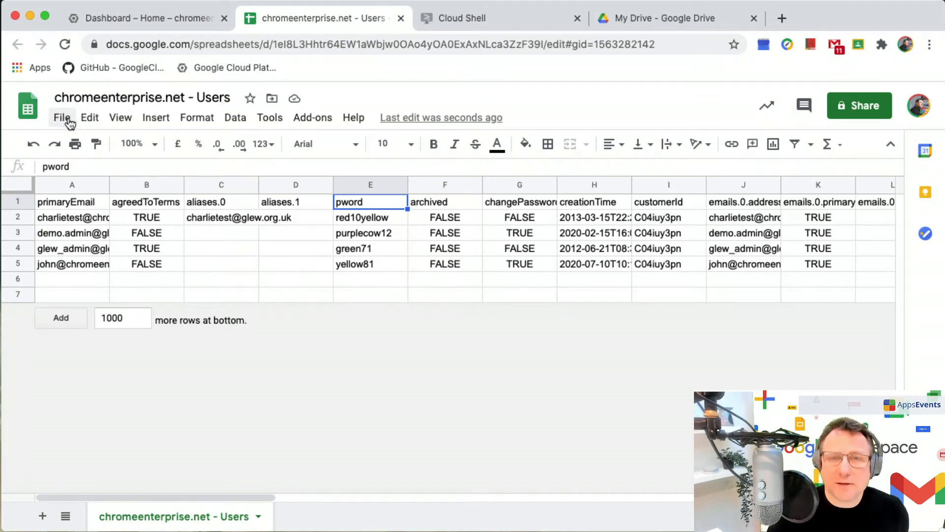
pyautogui.click(61, 118)
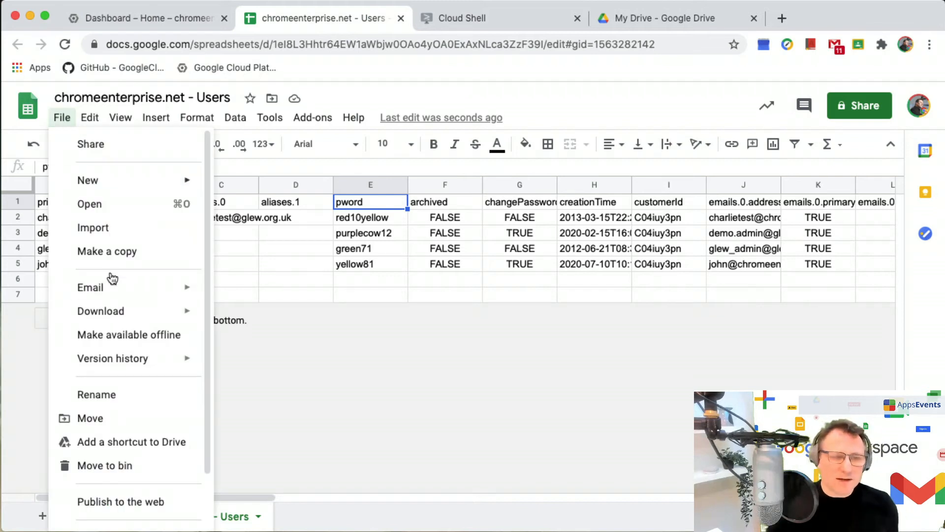
pyautogui.moveTo(101, 311)
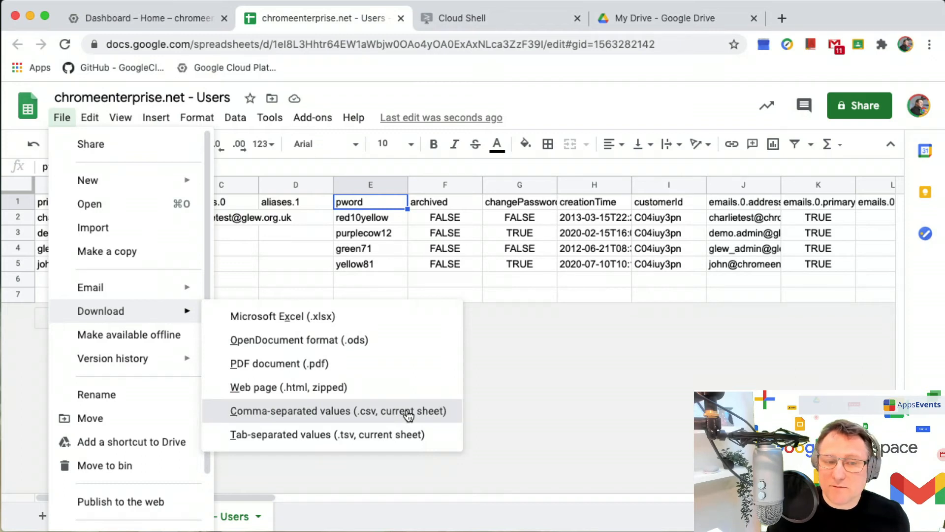
pyautogui.click(337, 411)
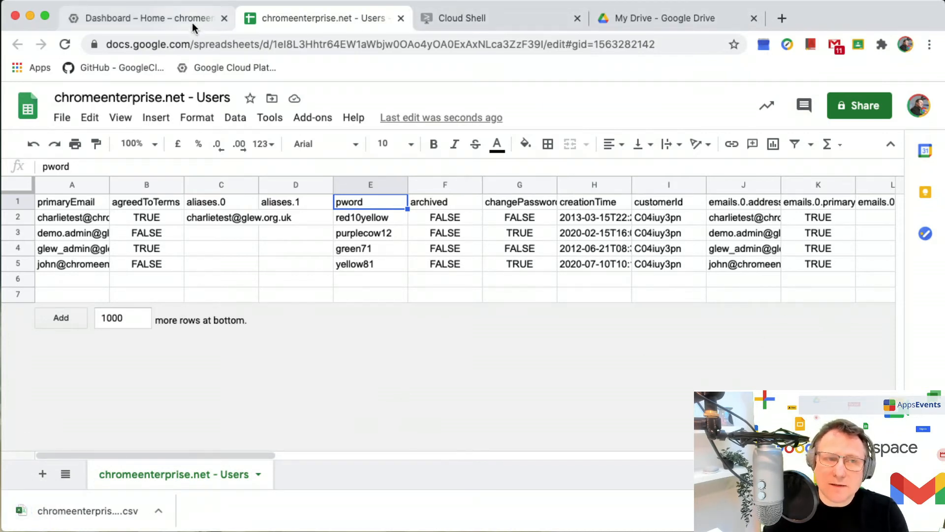
pyautogui.click(145, 18)
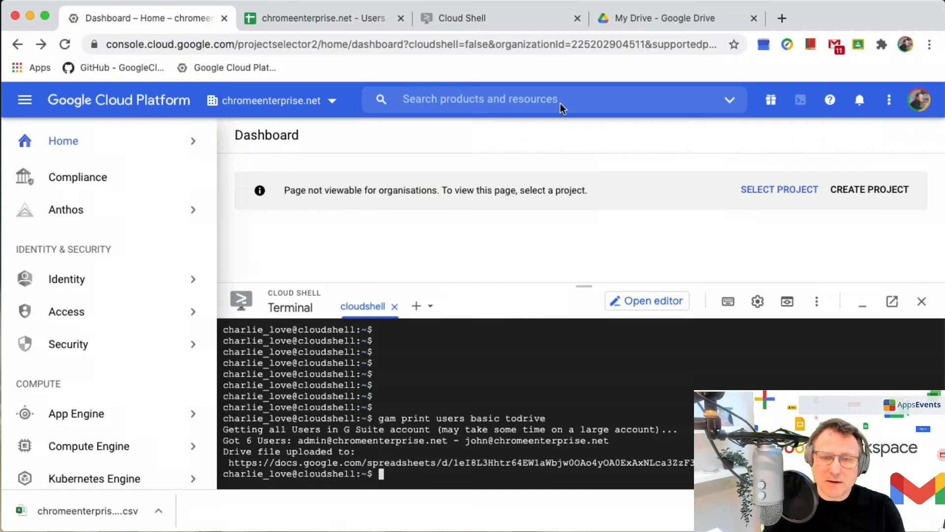
# Step: Open the Cloud Shell Editor in its own browser window
pyautogui.click(645, 301)
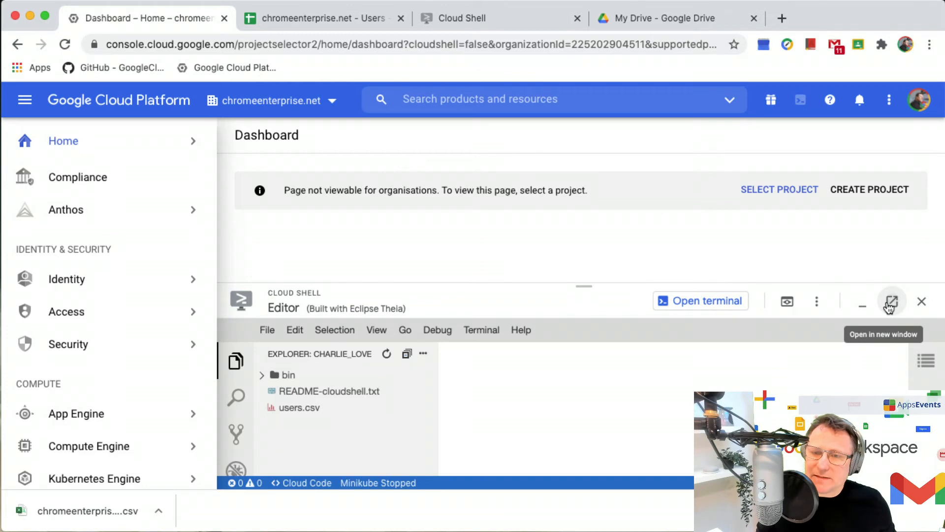
pyautogui.click(892, 301)
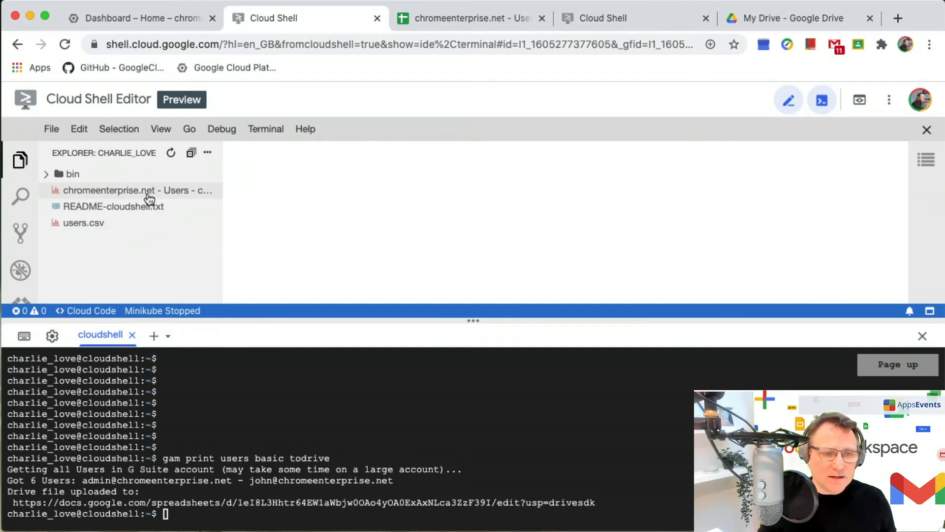
# Step: Rename the uploaded Users CSV file to passUsers.csv in the Explorer
pyautogui.rightClick(150, 190)
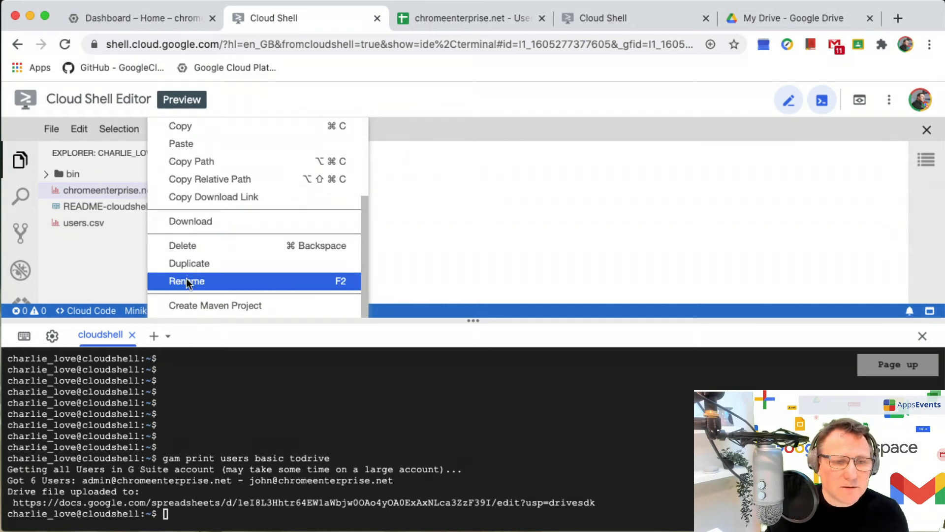
pyautogui.click(187, 281)
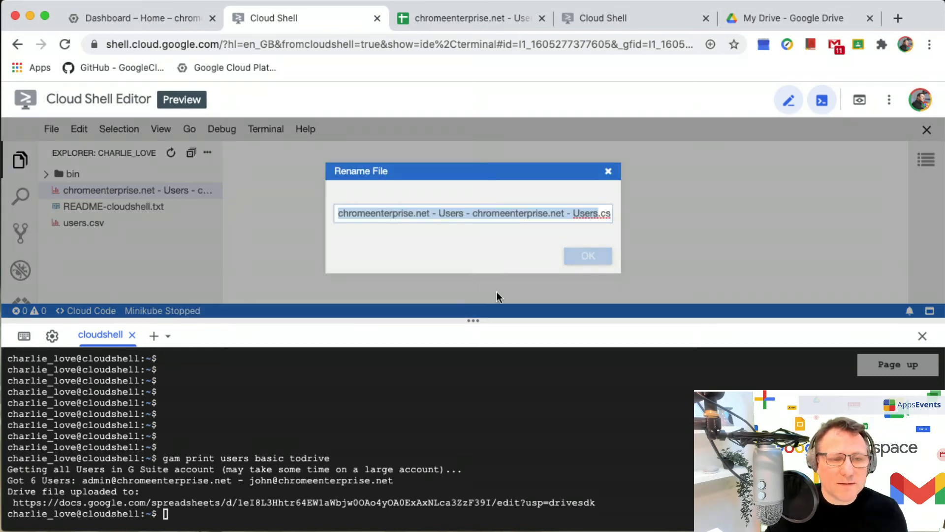
pyautogui.write('pass.csv')
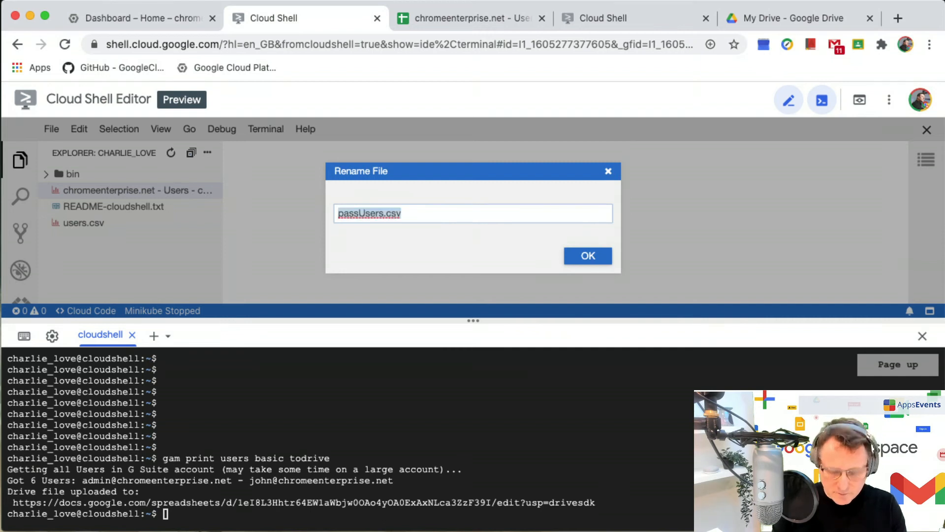
pyautogui.click(587, 256)
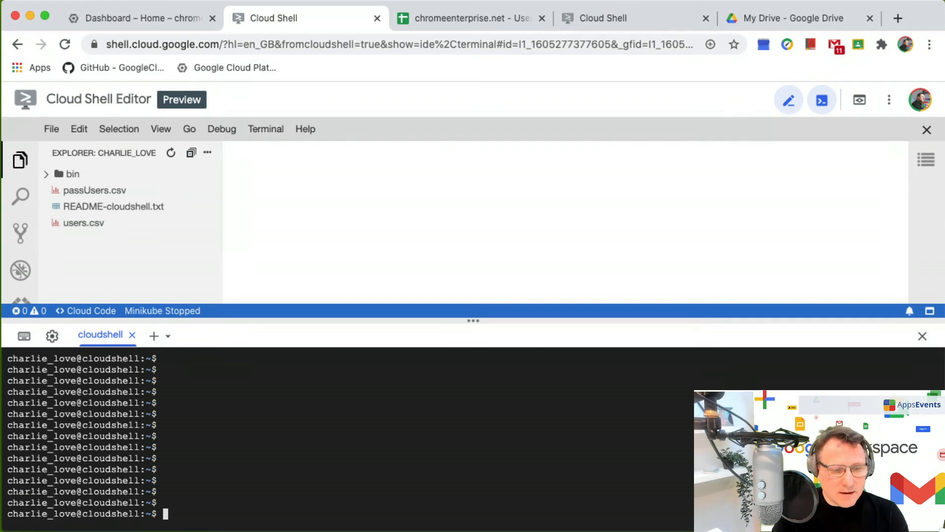
# Step: Enter 'gam csv passUsers.csv gam update user ~primaryEmail password ~pword' in the terminal without running it
pyautogui.write('gam')
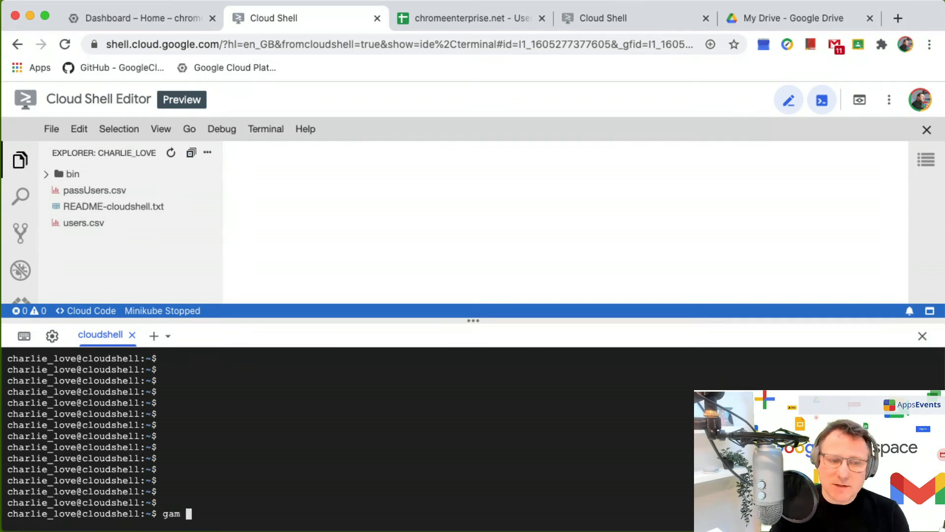
pyautogui.write('csv passUsers.csv')
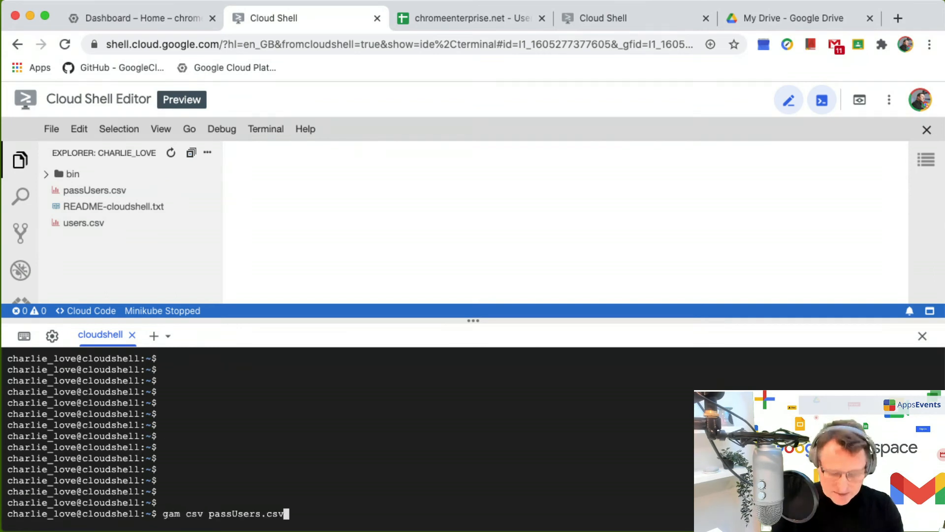
pyautogui.write('gam')
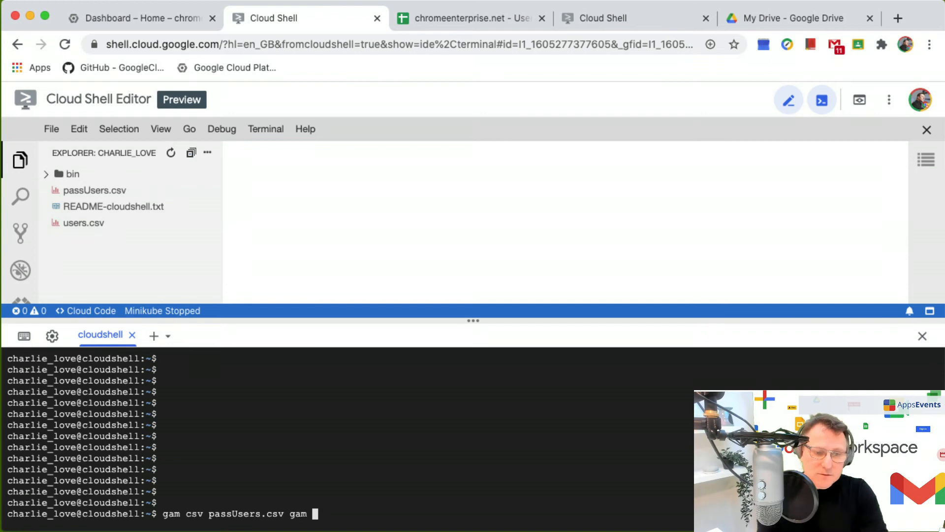
pyautogui.write('update user')
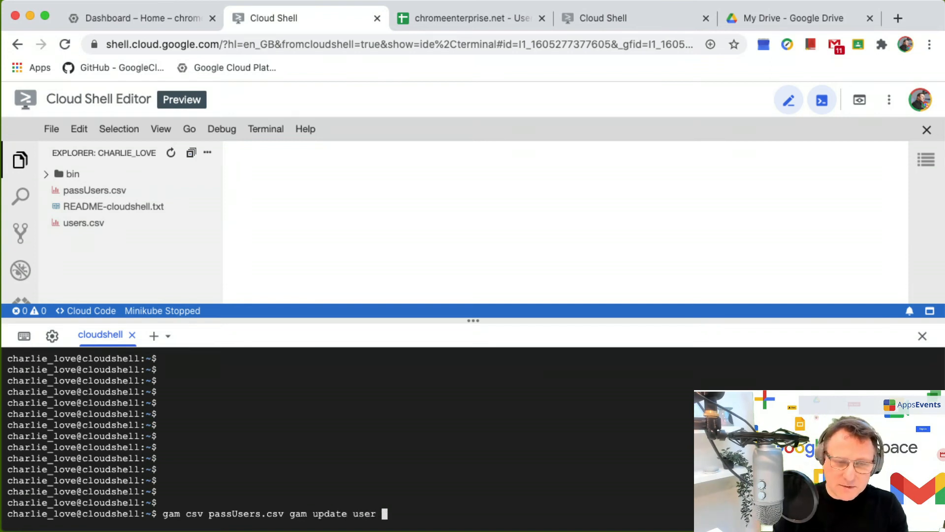
pyautogui.write('~p')
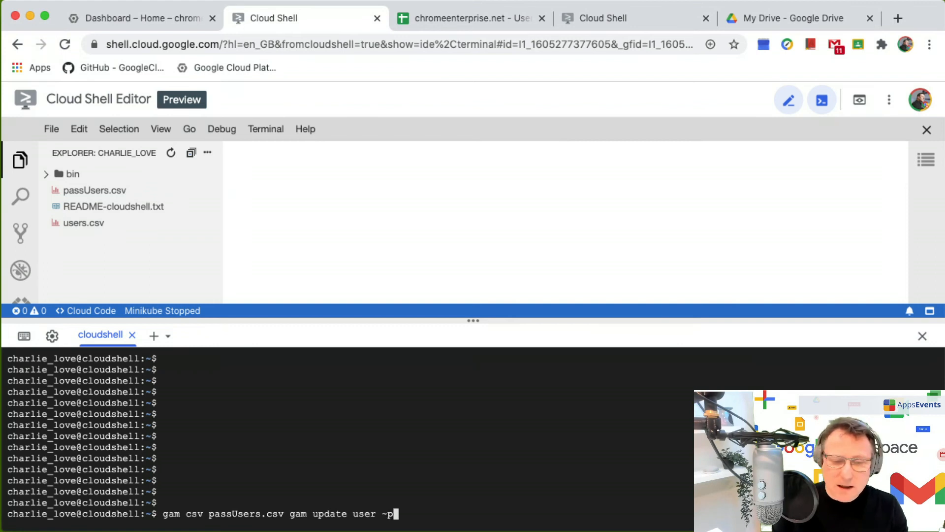
pyautogui.write('rimary')
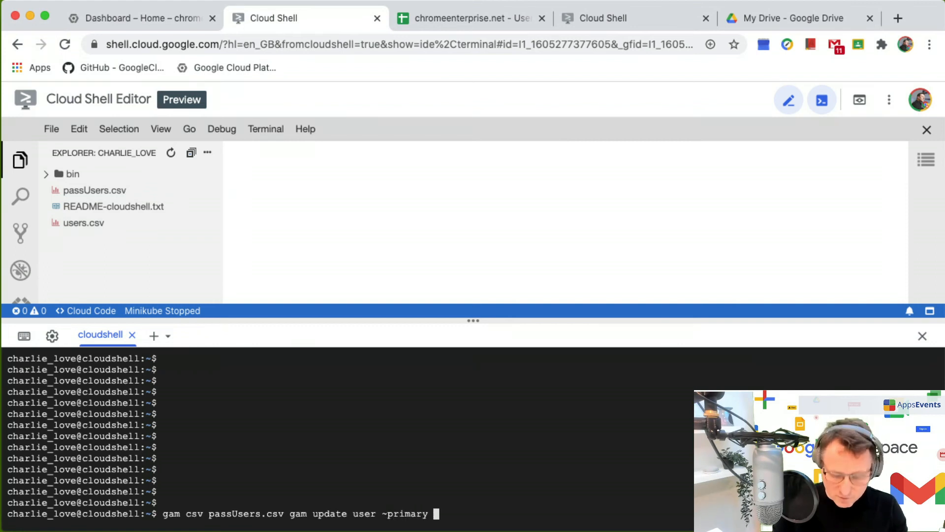
pyautogui.write('Email')
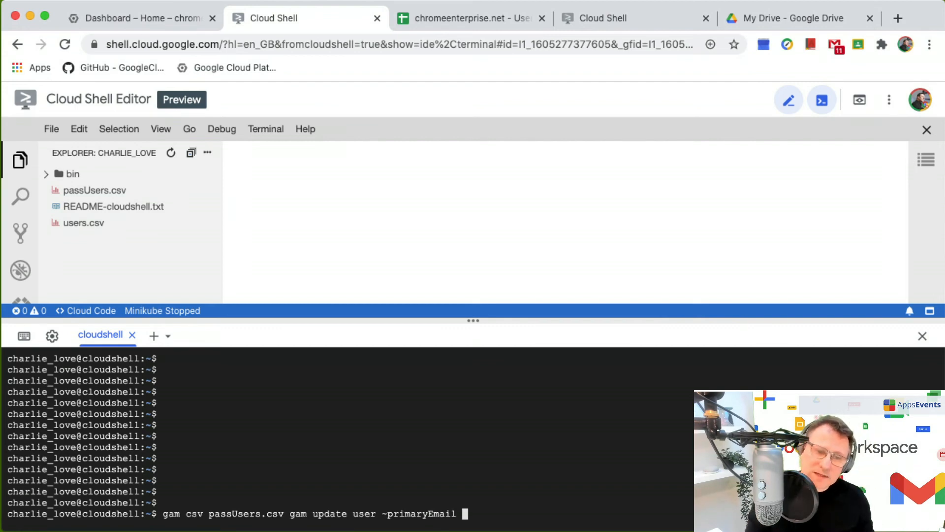
pyautogui.write('password')
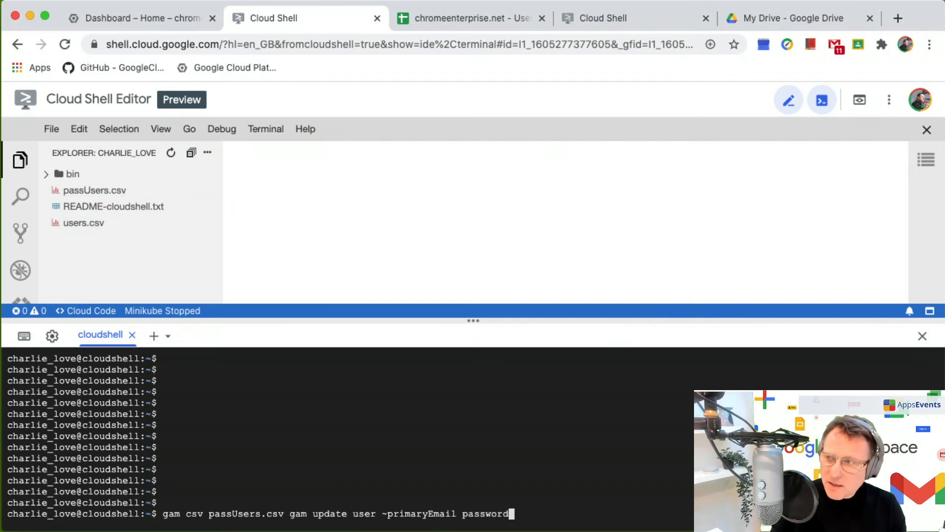
pyautogui.write('~pwor')
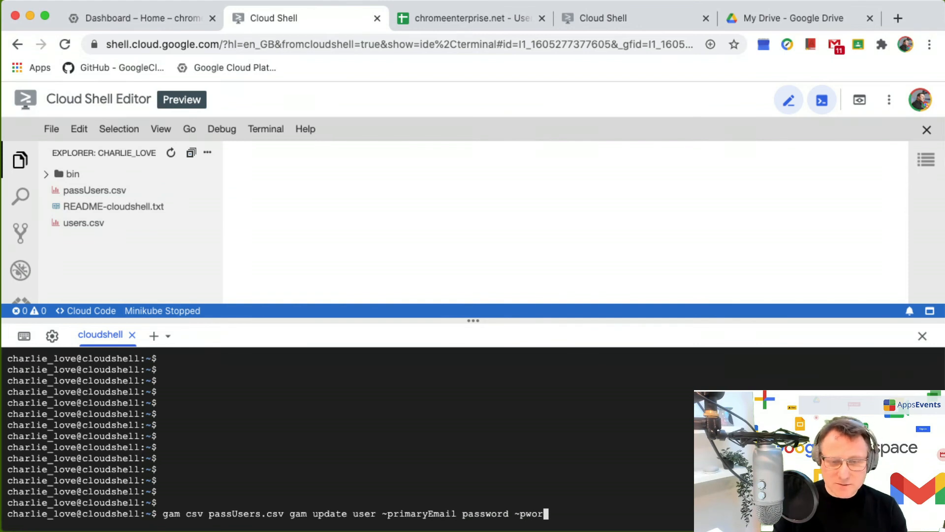
pyautogui.write('d')
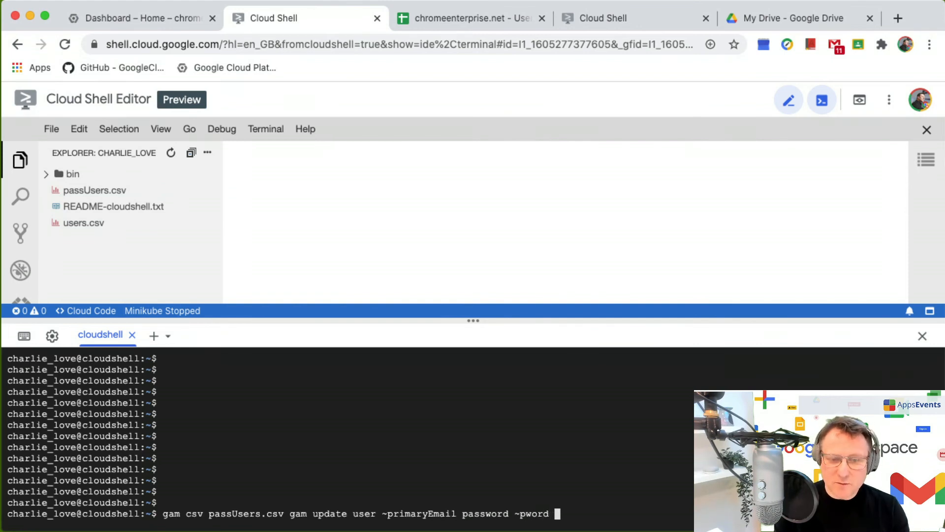